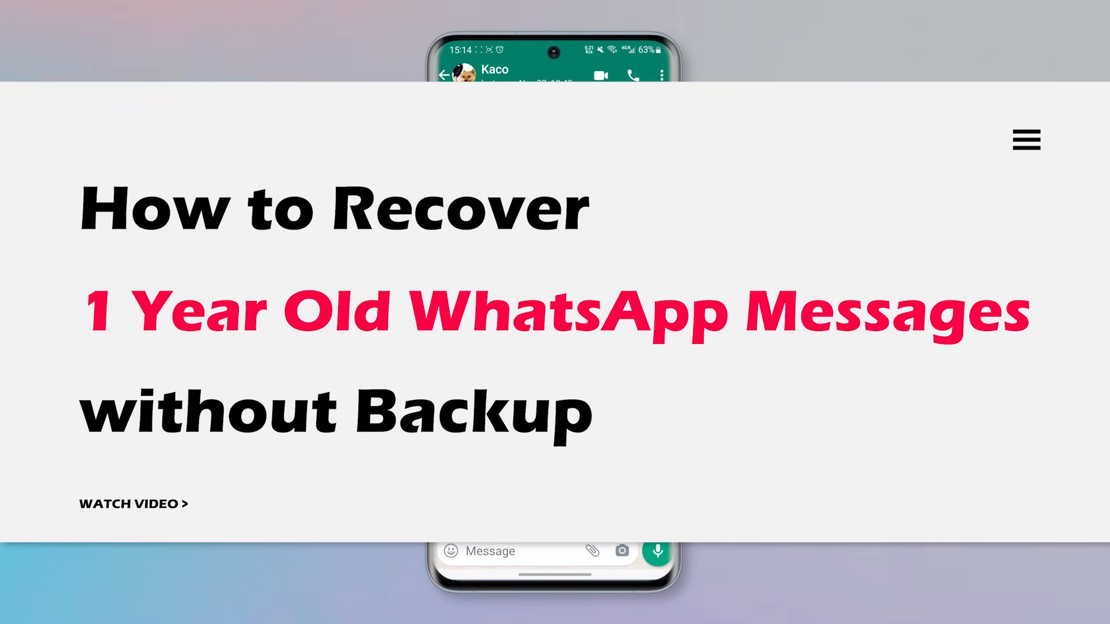
- Restore the iPhone 12 from its latest backup on this computer, confirming in the Restore From Backup dialog
{"action": "left_click", "coordinate": [1024, 139]}
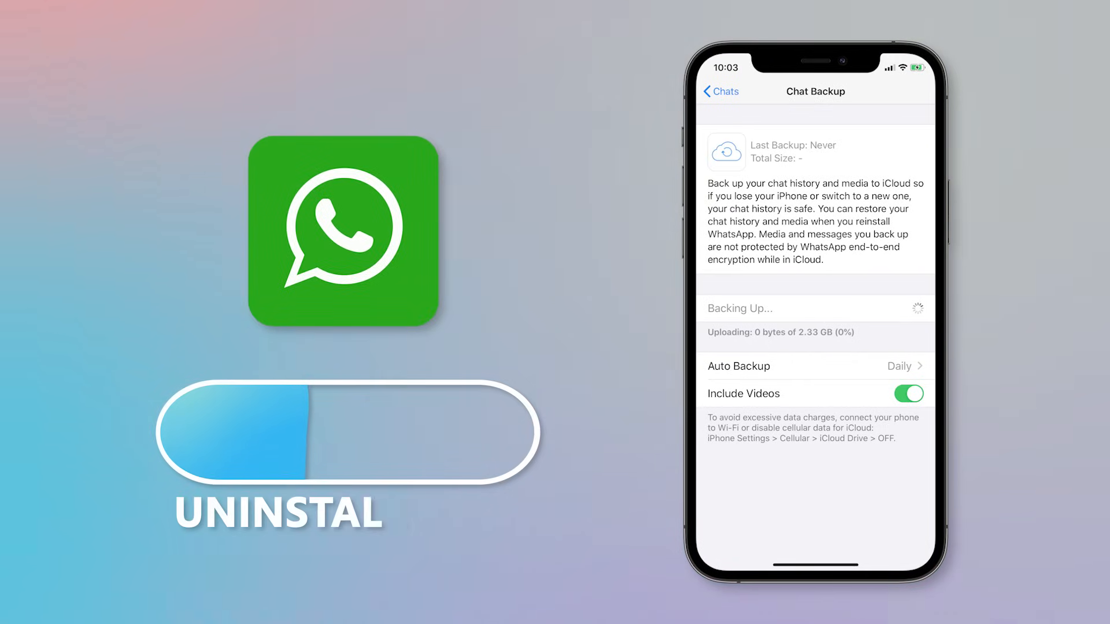
{"action": "left_click", "coordinate": [347, 430]}
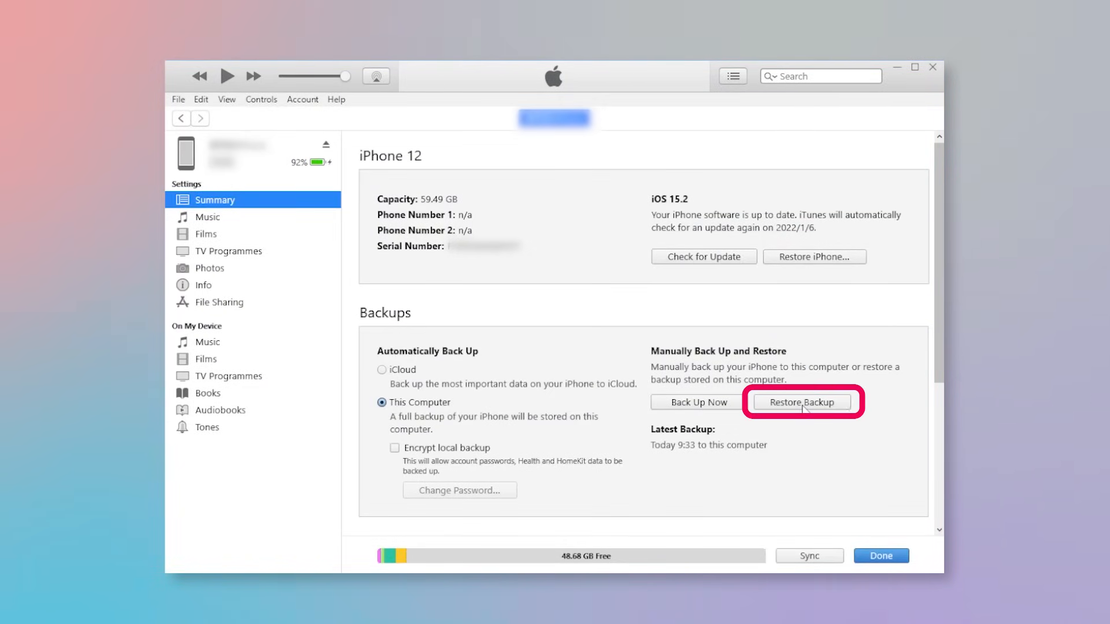
{"action": "left_click", "coordinate": [800, 401]}
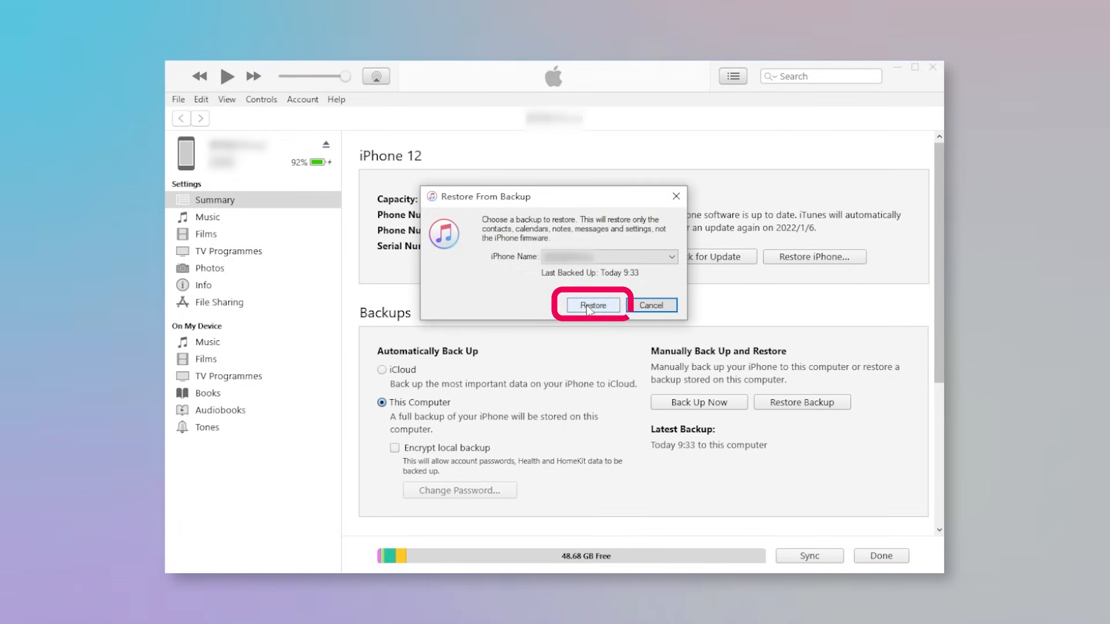
{"action": "left_click", "coordinate": [593, 305]}
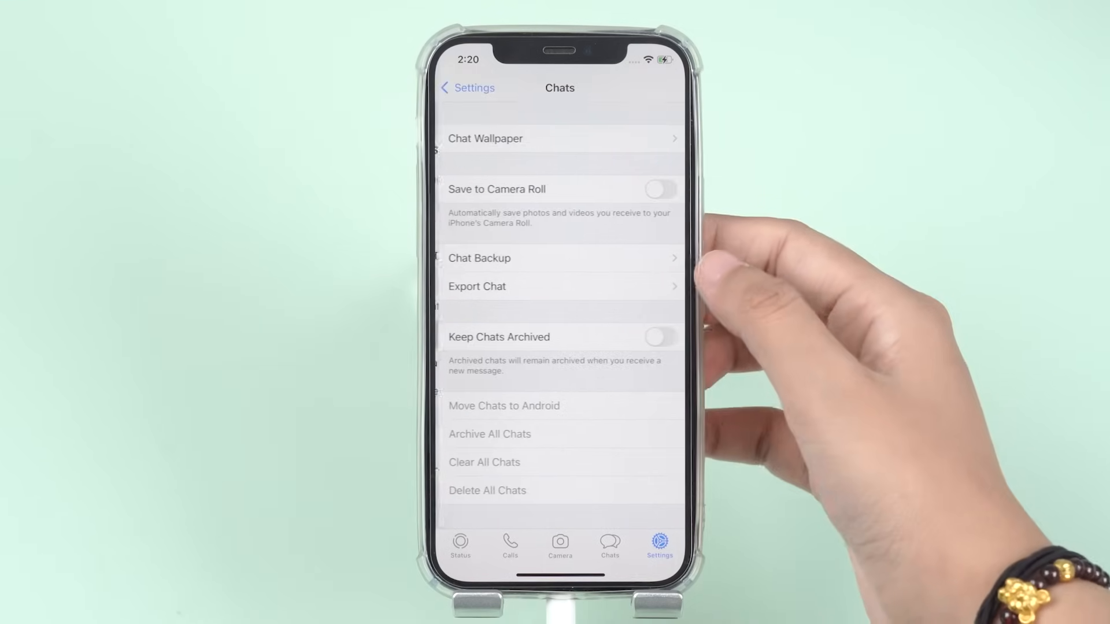
- Restore WhatsApp chat history from iCloud, bringing back 6 messages, and continue with Next
{"action": "left_click", "coordinate": [479, 258]}
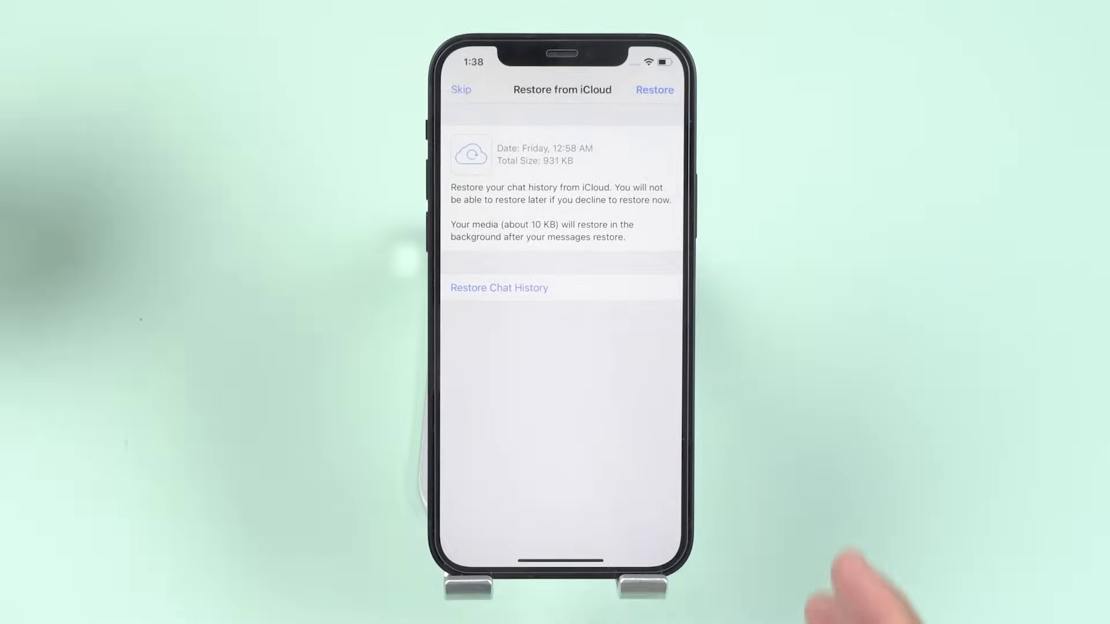
{"action": "left_click", "coordinate": [499, 288]}
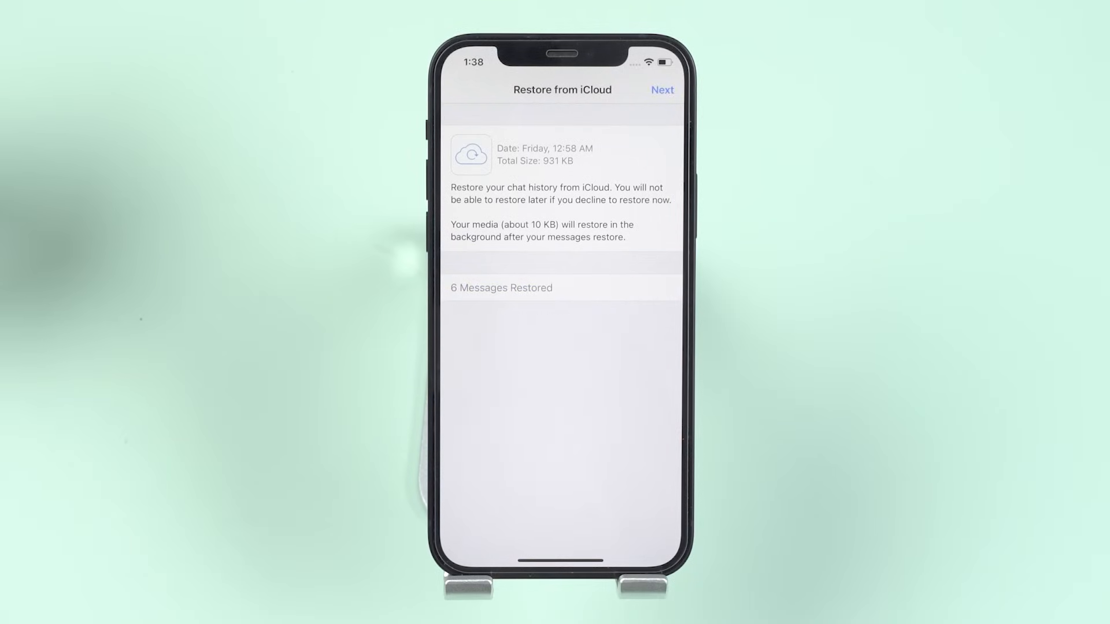
{"action": "left_click", "coordinate": [661, 90]}
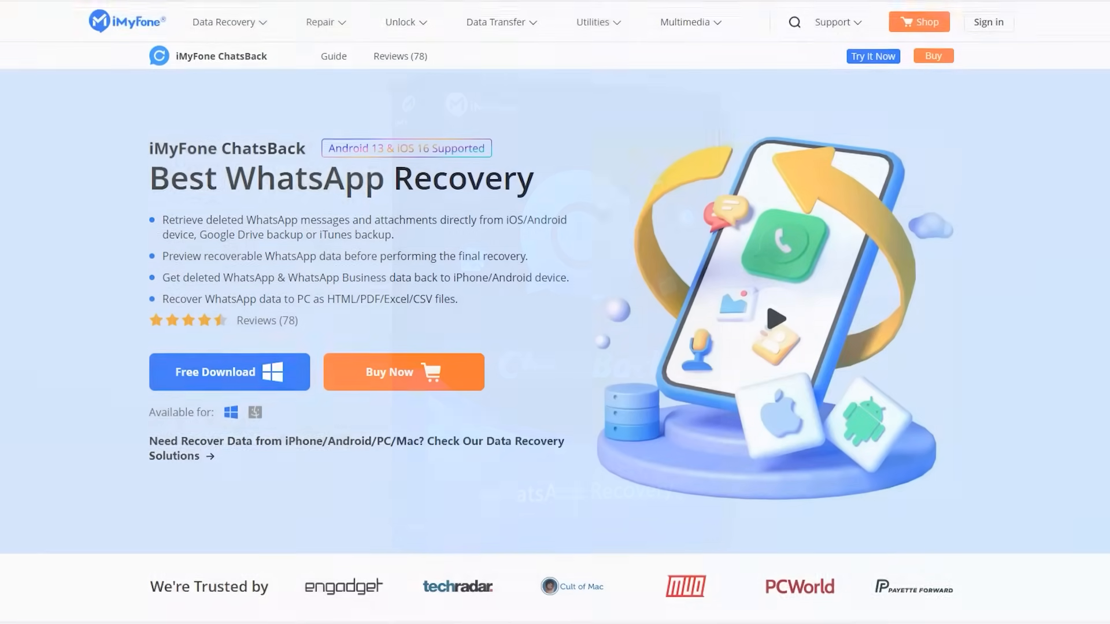
{"action": "scroll", "scroll_direction": "down", "scroll_amount": 3}
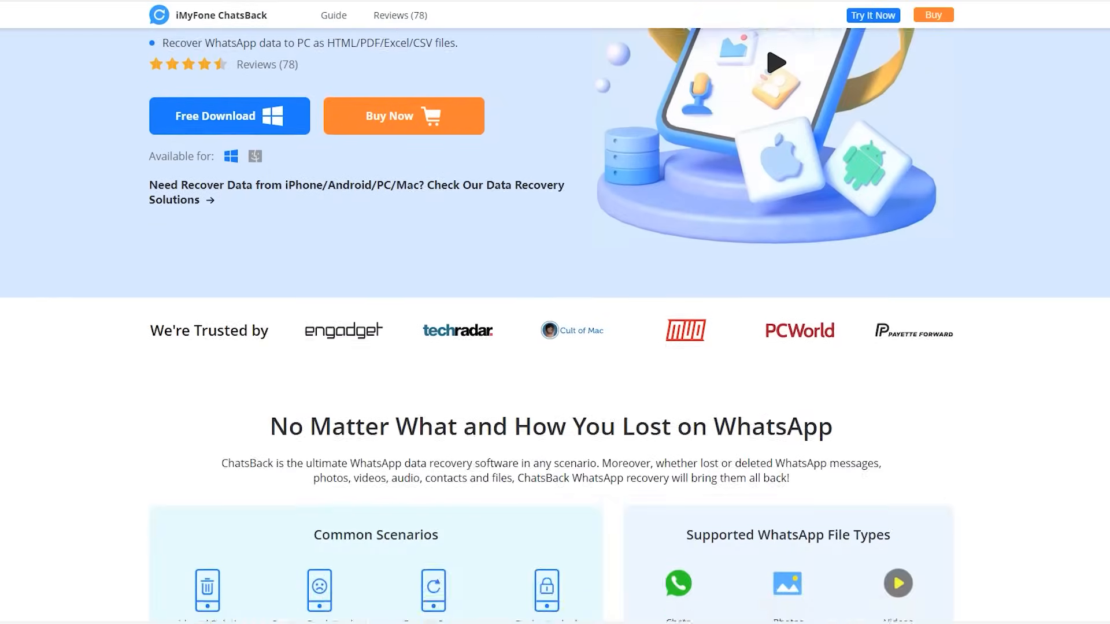
{"action": "scroll", "scroll_direction": "down", "scroll_amount": 3}
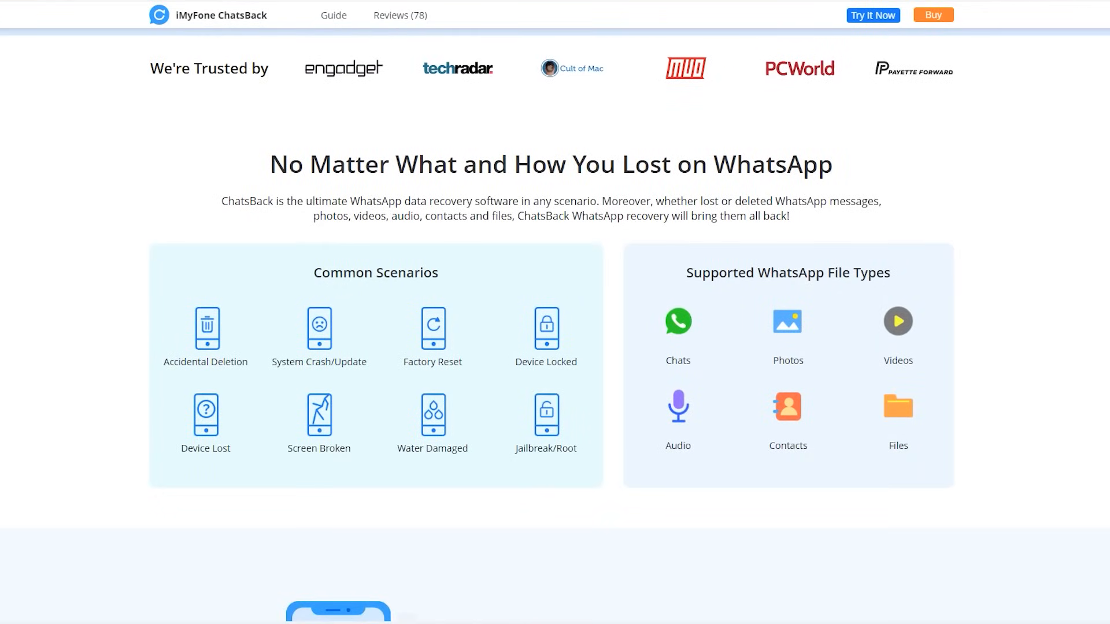
{"action": "scroll", "scroll_direction": "down", "scroll_amount": 3}
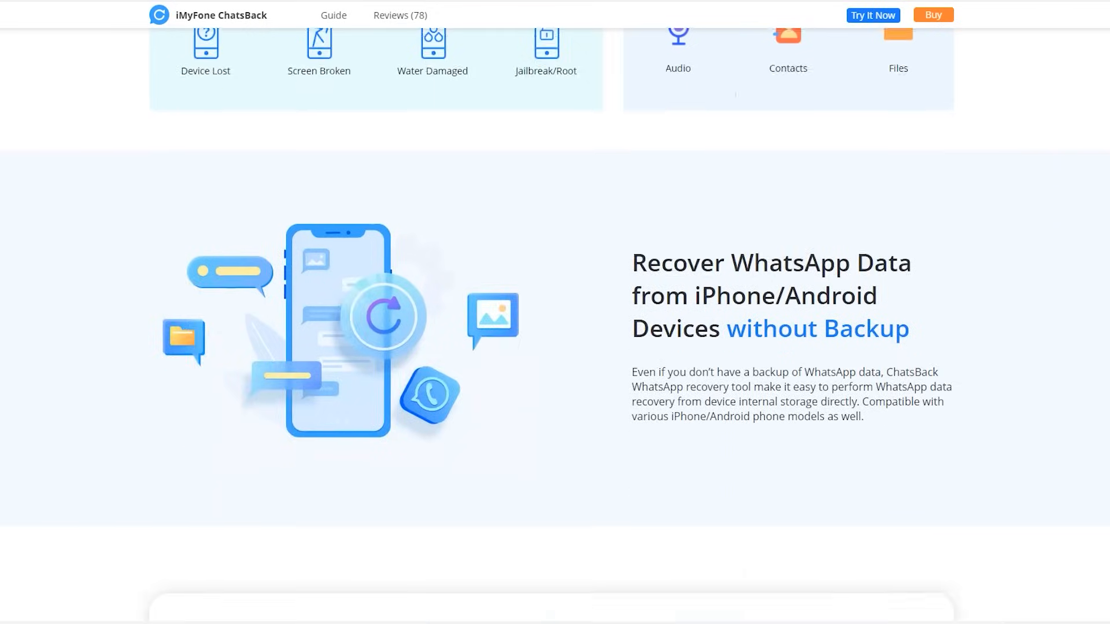
{"action": "scroll", "scroll_direction": "down", "scroll_amount": 3}
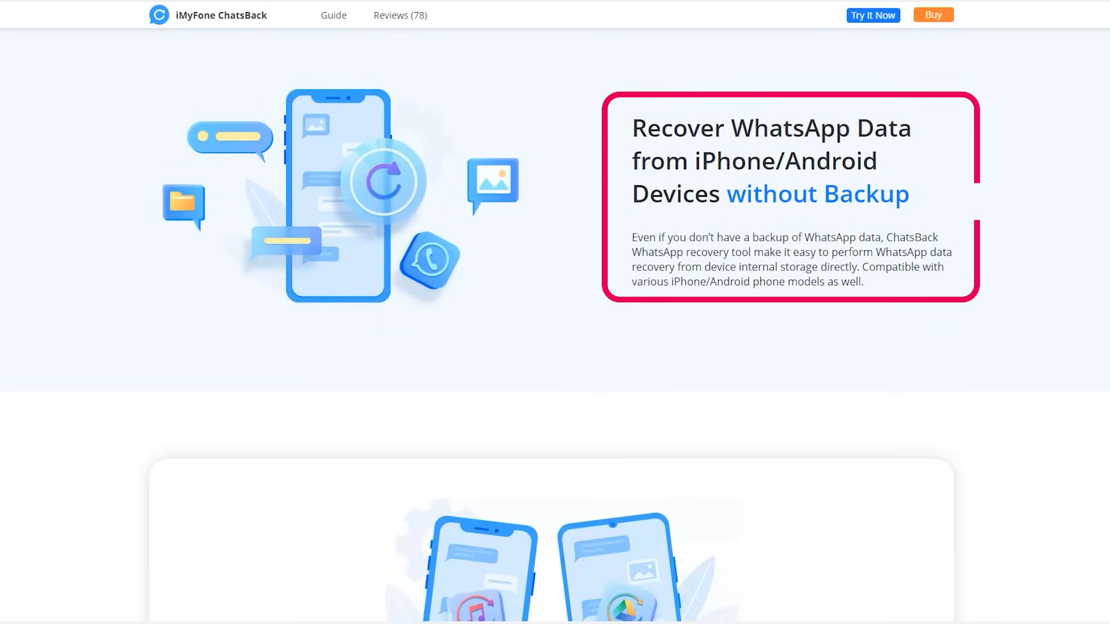
{"action": "scroll", "scroll_direction": "down", "scroll_amount": 3}
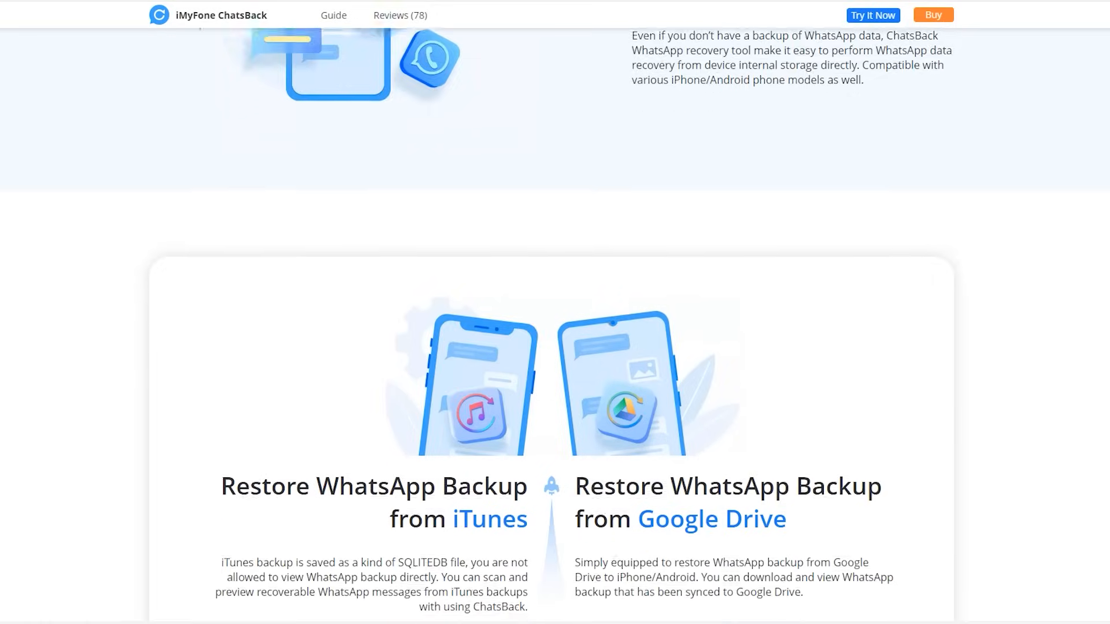
{"action": "scroll", "scroll_direction": "down", "scroll_amount": 3}
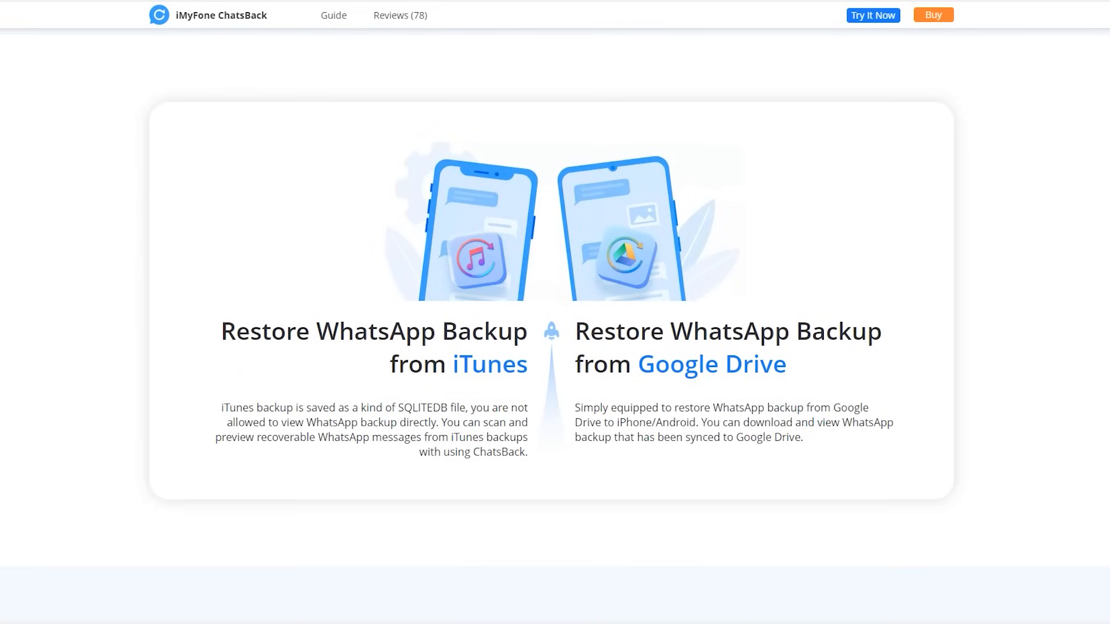
{"action": "scroll", "scroll_direction": "down", "scroll_amount": 3}
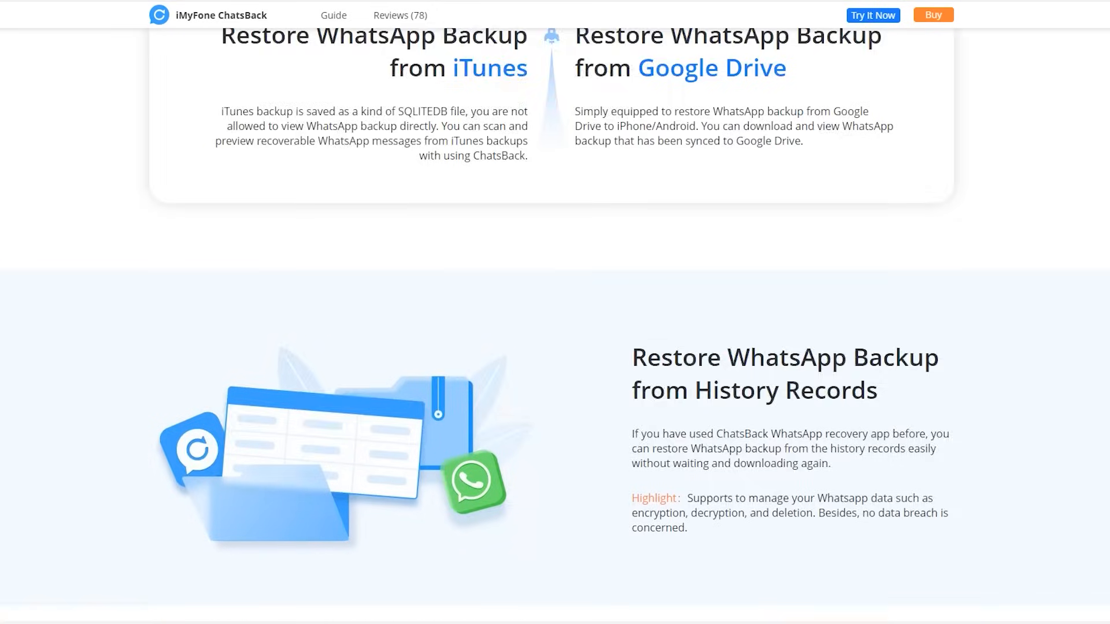
{"action": "scroll", "scroll_direction": "down", "scroll_amount": 3}
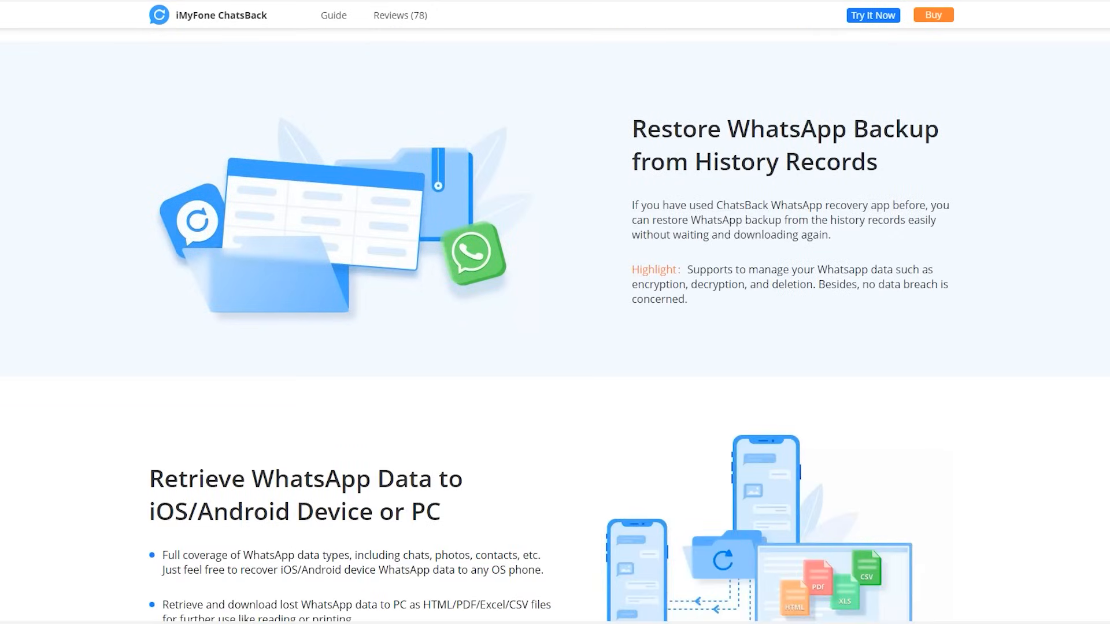
{"action": "scroll", "scroll_direction": "down", "scroll_amount": 3}
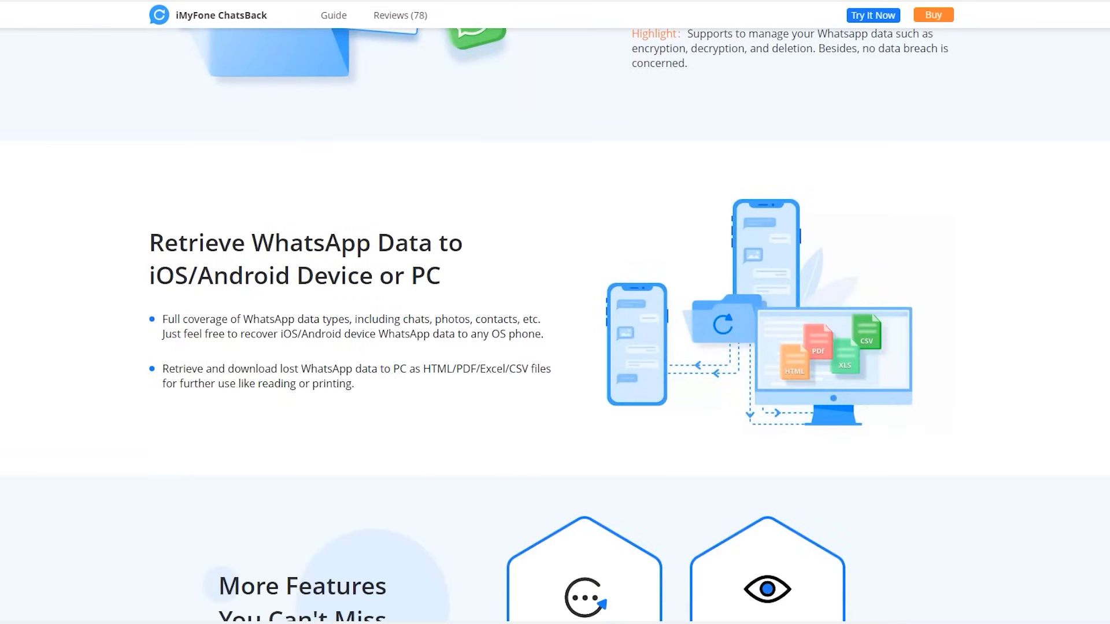
{"action": "scroll", "scroll_direction": "down", "scroll_amount": 3}
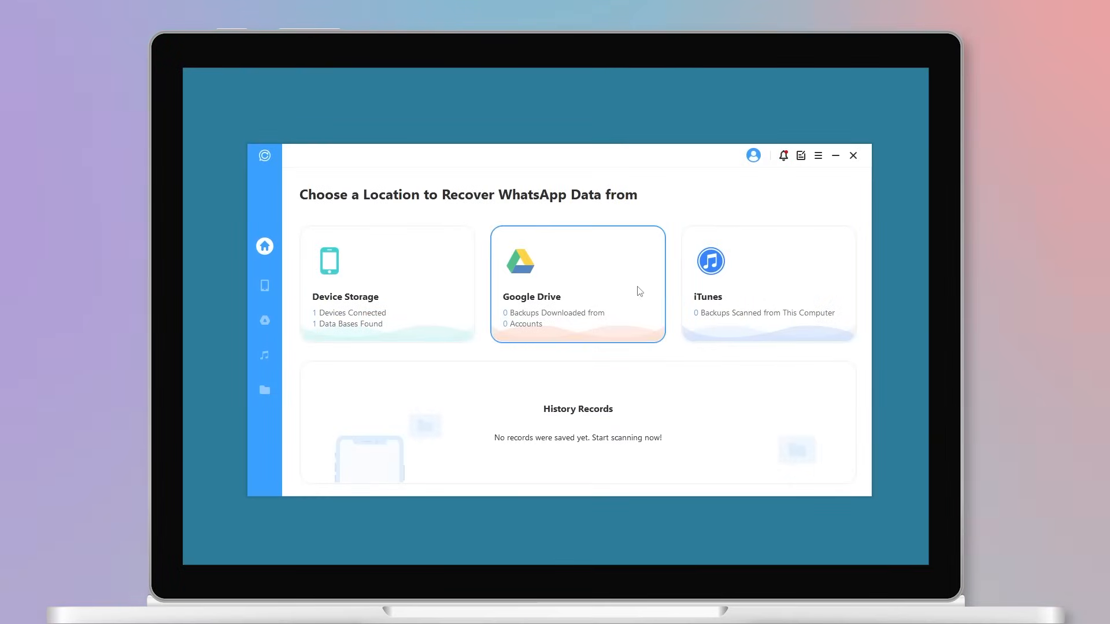
- Scan the connected phone's Device Storage and choose WhatsApp Messenger as the data to recover
{"action": "left_click", "coordinate": [386, 283]}
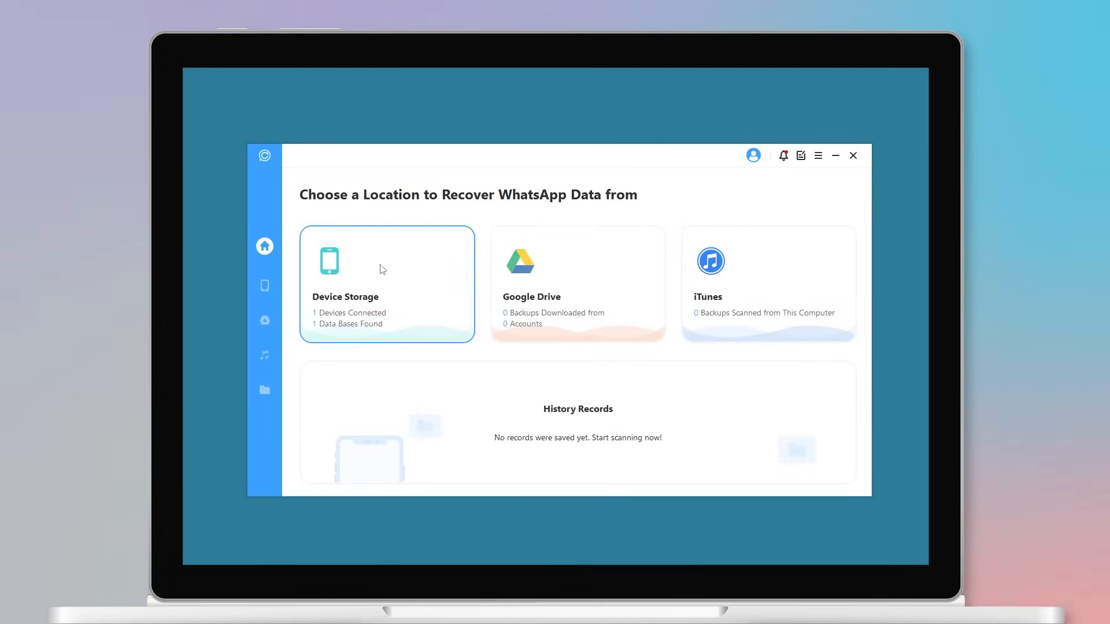
{"action": "left_click", "coordinate": [386, 284]}
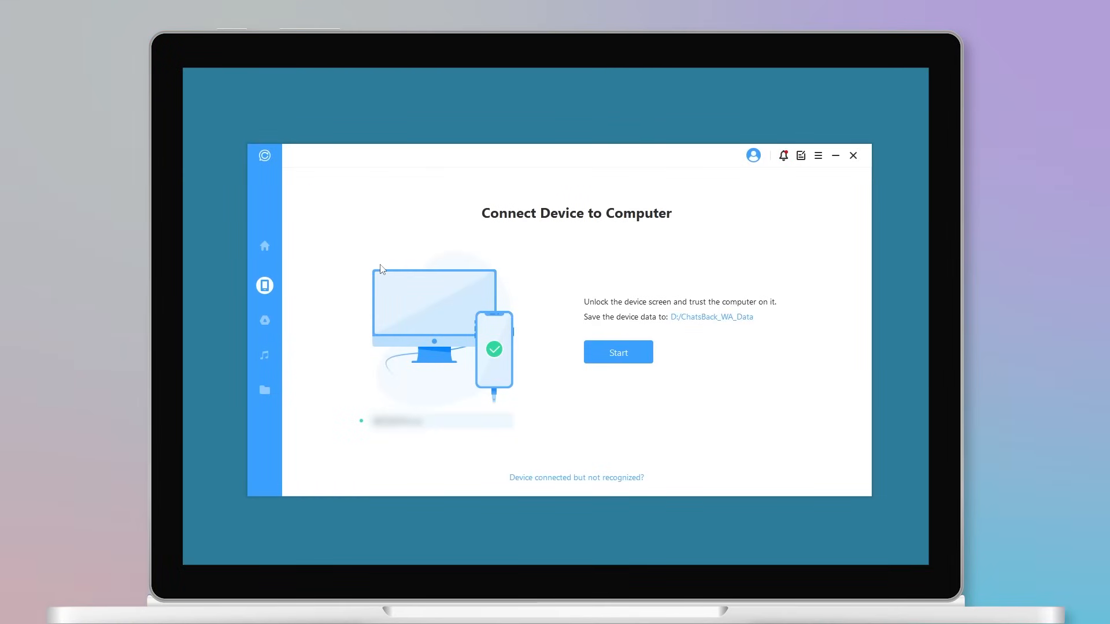
{"action": "mouse_move", "coordinate": [550, 321]}
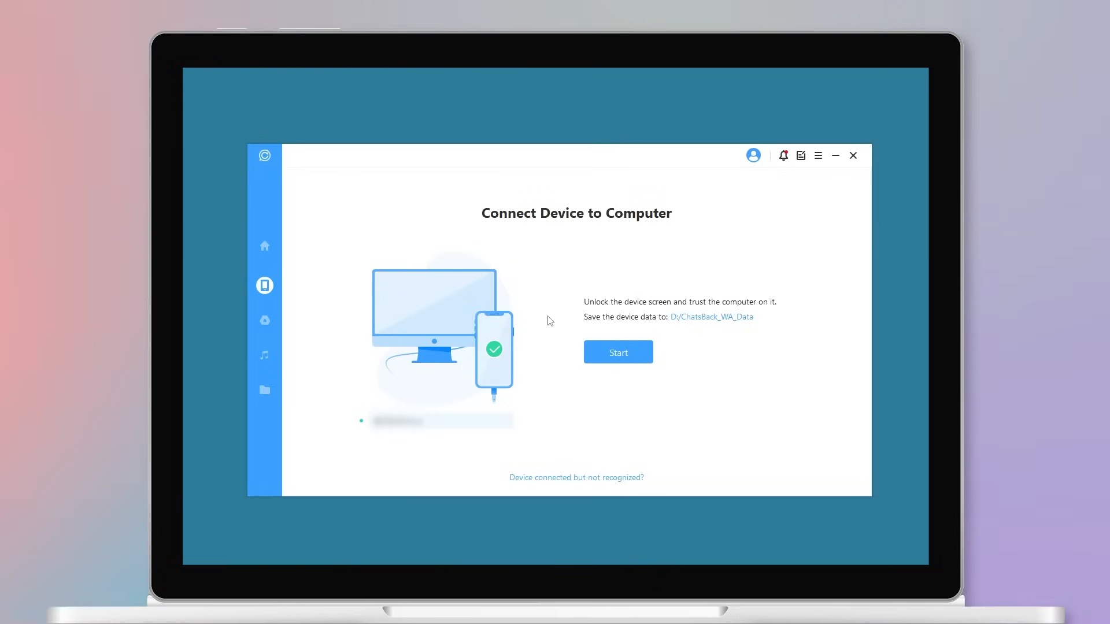
{"action": "left_click", "coordinate": [616, 351]}
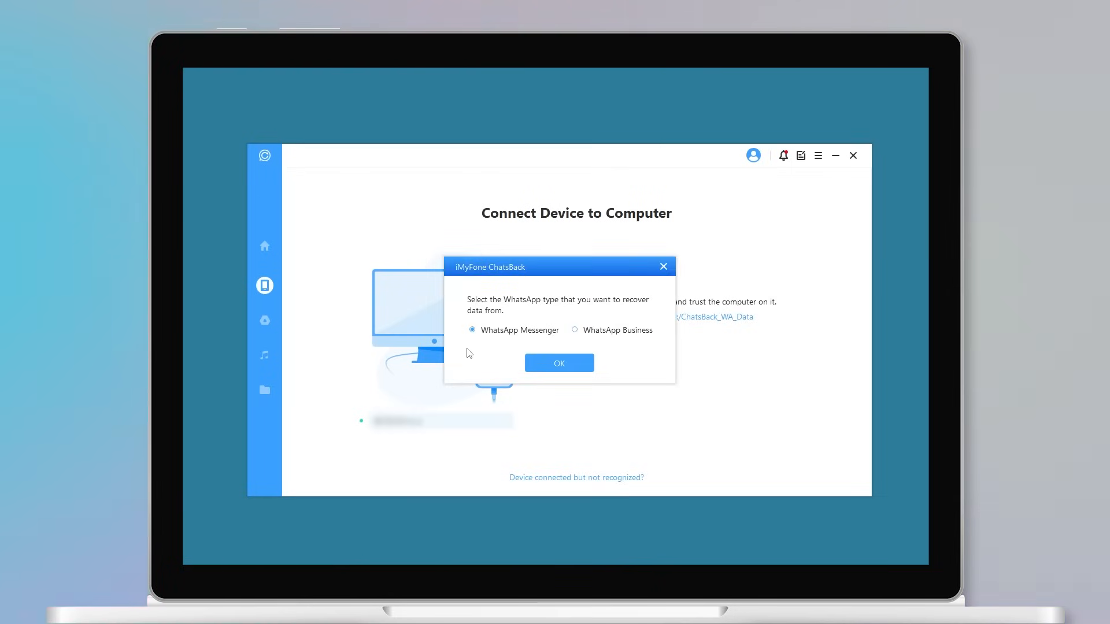
{"action": "mouse_move", "coordinate": [578, 327]}
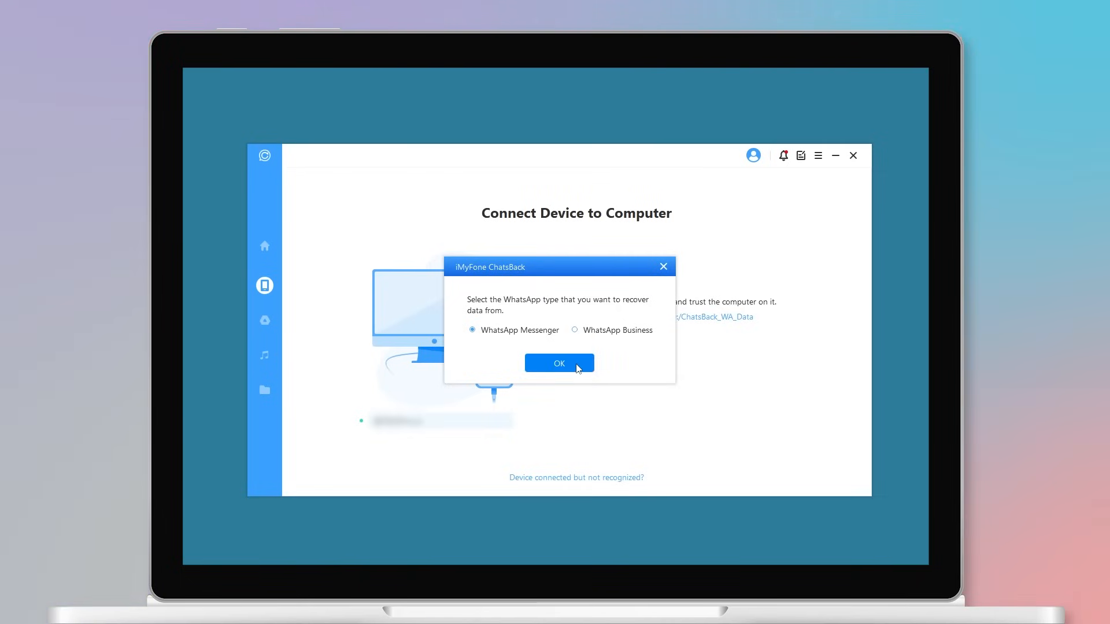
{"action": "left_click", "coordinate": [558, 363]}
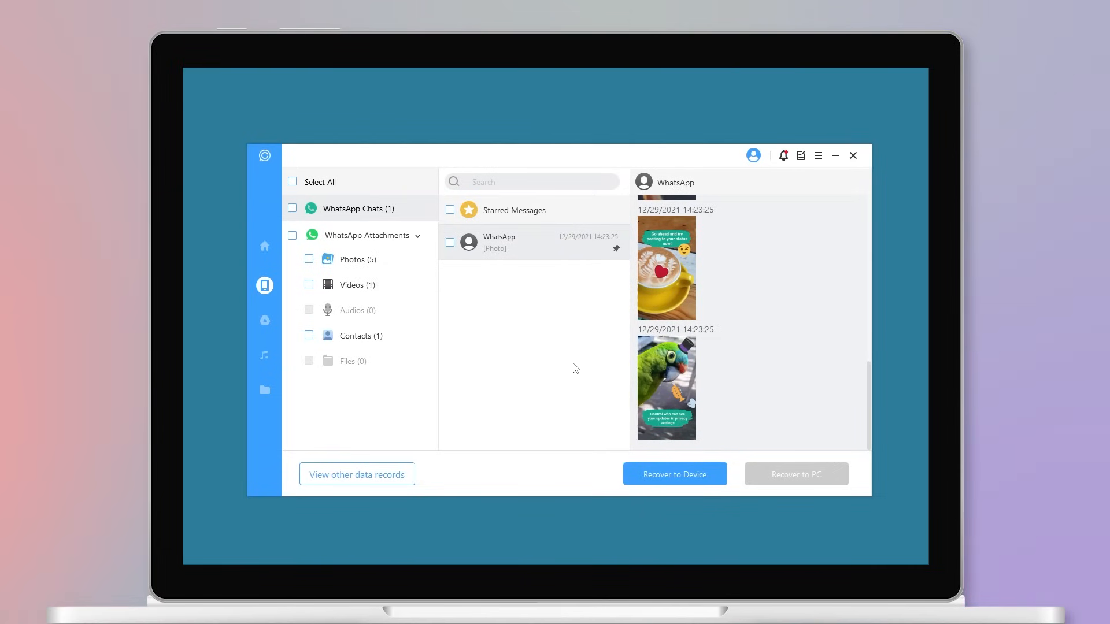
{"action": "mouse_move", "coordinate": [408, 300]}
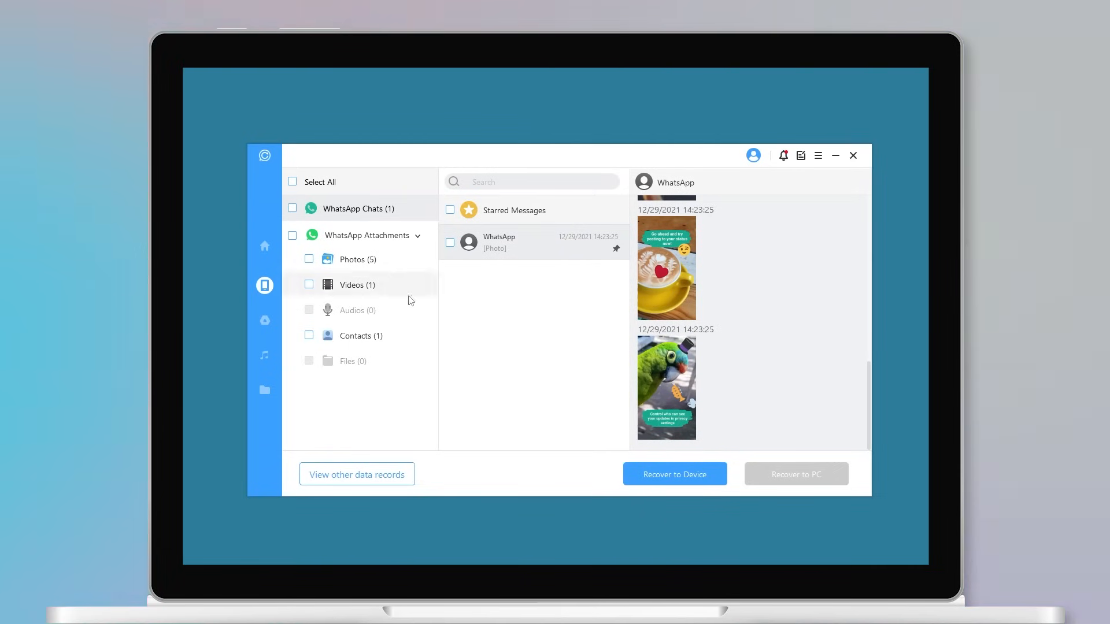
- Recover all five WhatsApp photos to the PC in HTML format and finish with Done
{"action": "left_click", "coordinate": [358, 259]}
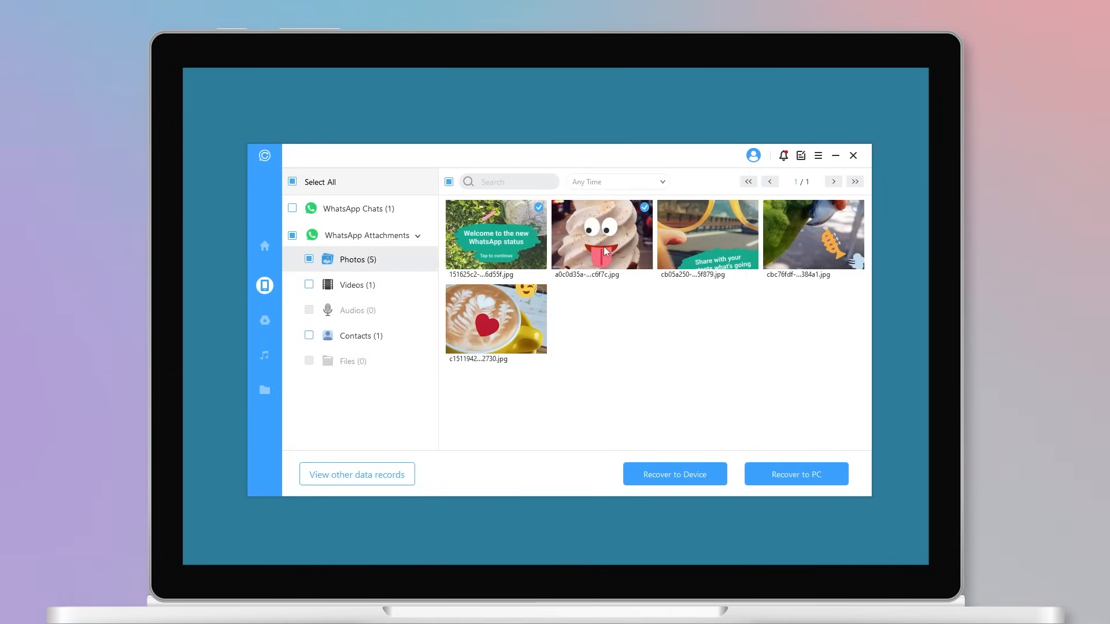
{"action": "mouse_move", "coordinate": [798, 428]}
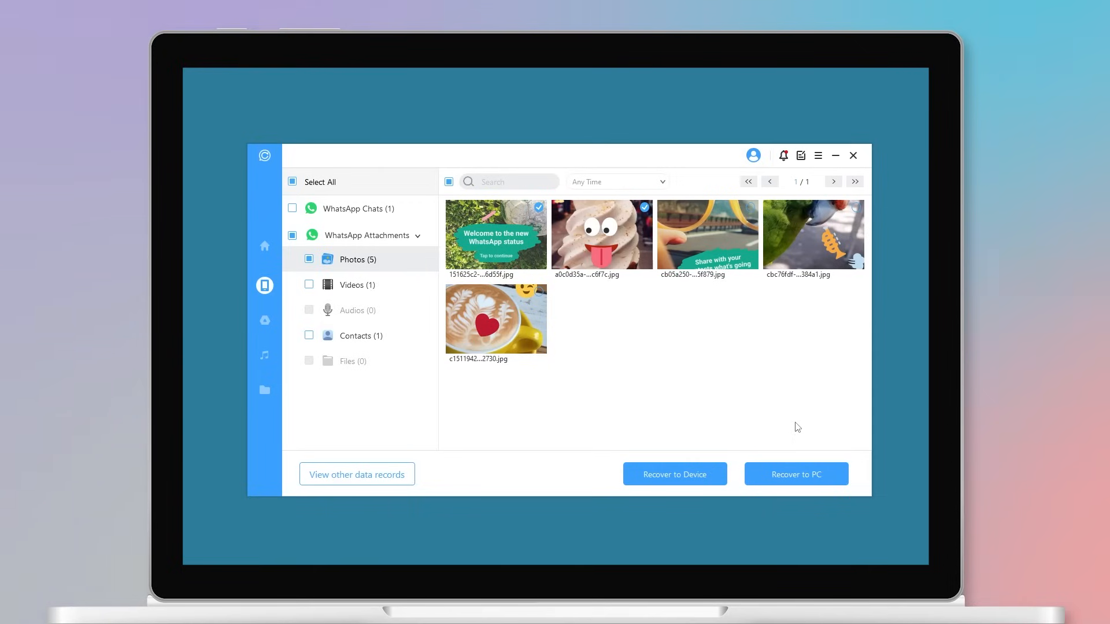
{"action": "mouse_move", "coordinate": [720, 509]}
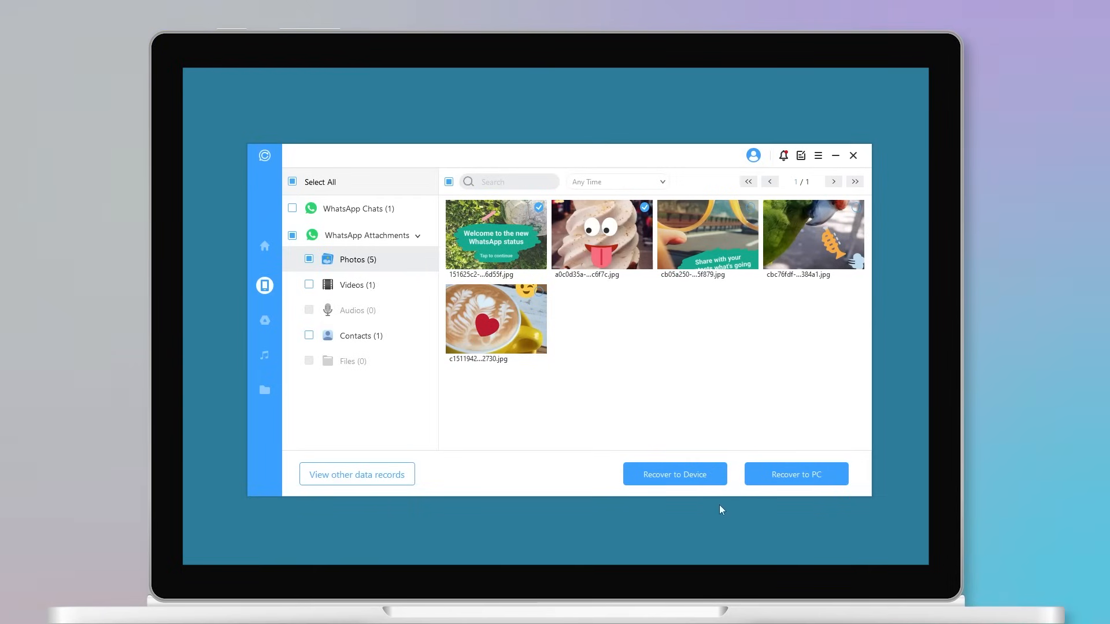
{"action": "mouse_move", "coordinate": [795, 474]}
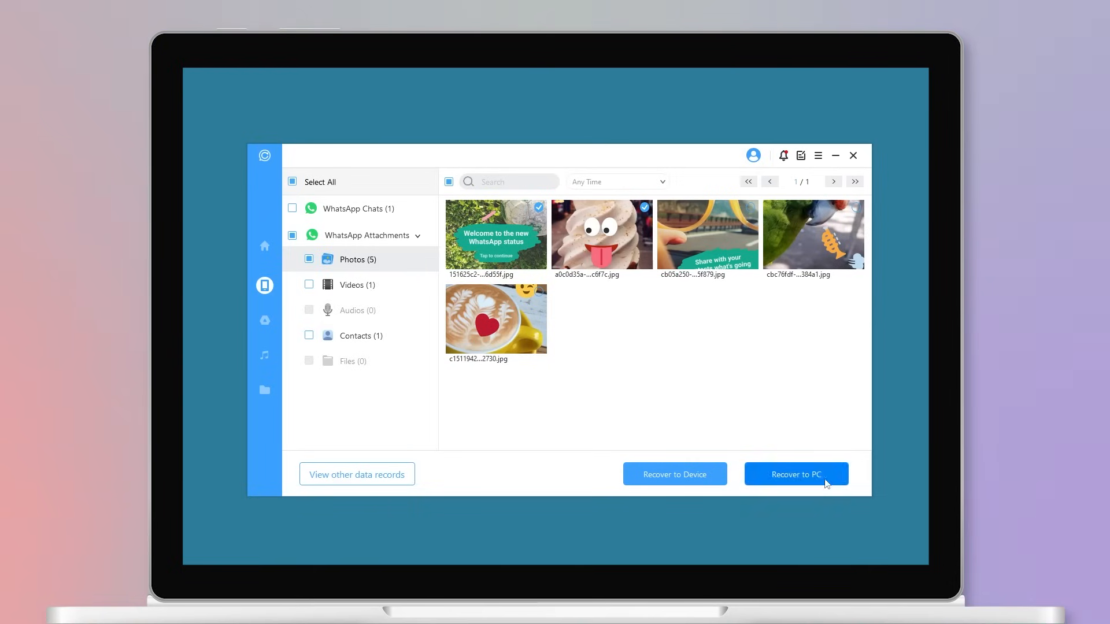
{"action": "left_click", "coordinate": [795, 474]}
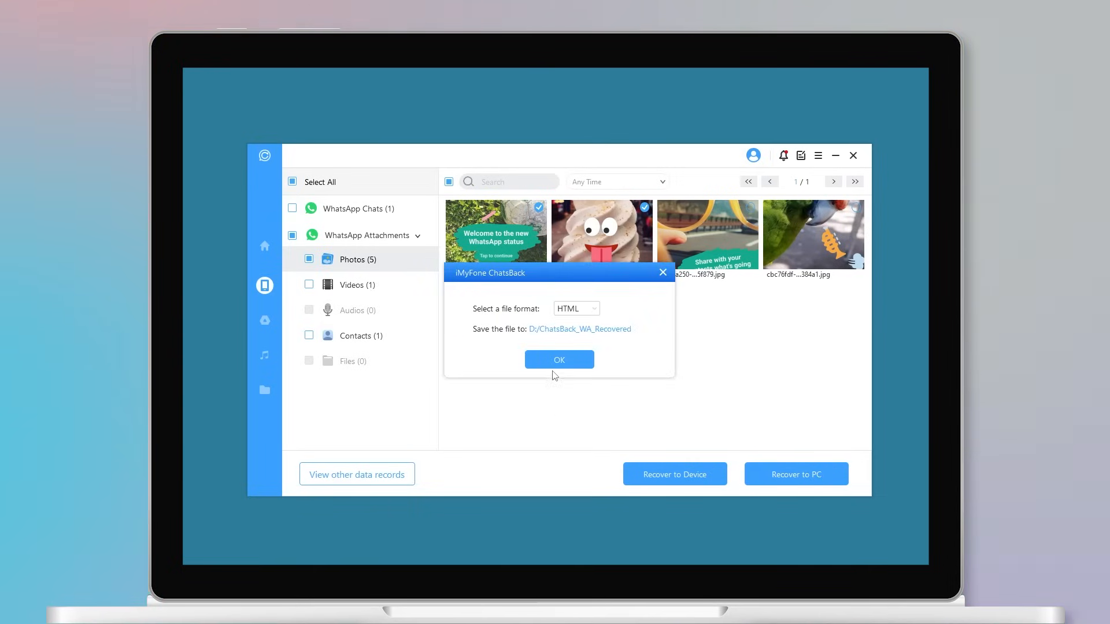
{"action": "left_click", "coordinate": [559, 360]}
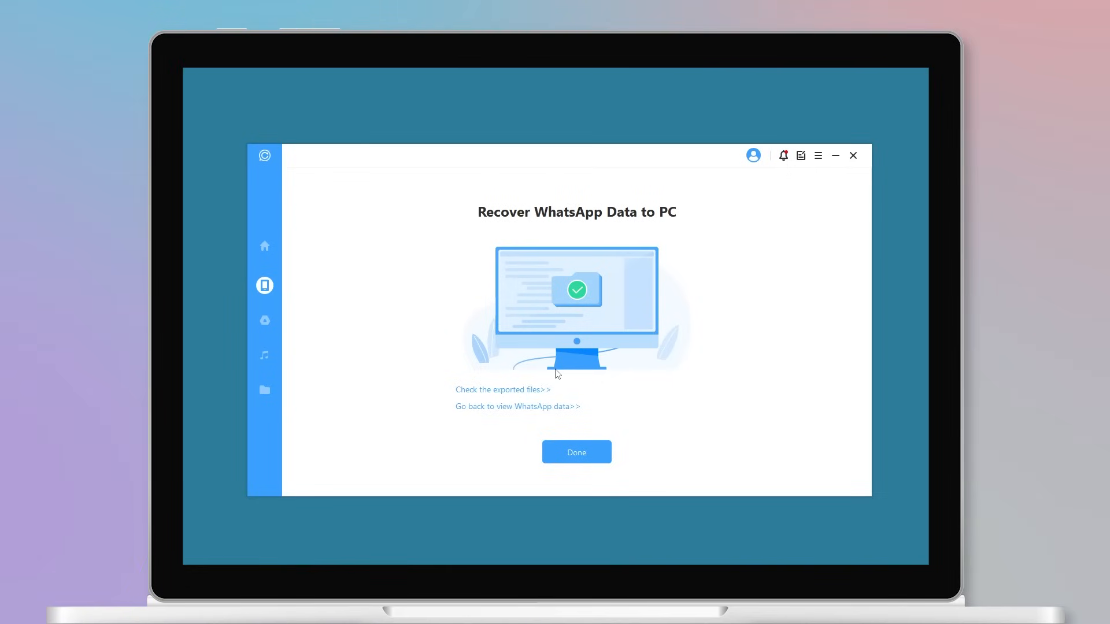
{"action": "left_click", "coordinate": [576, 452]}
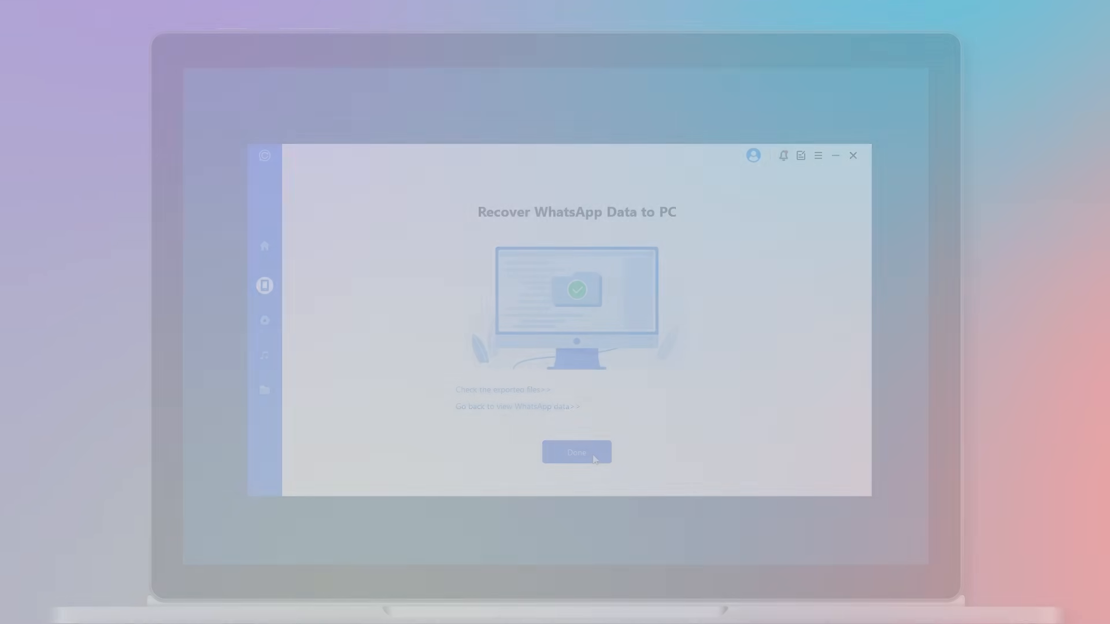